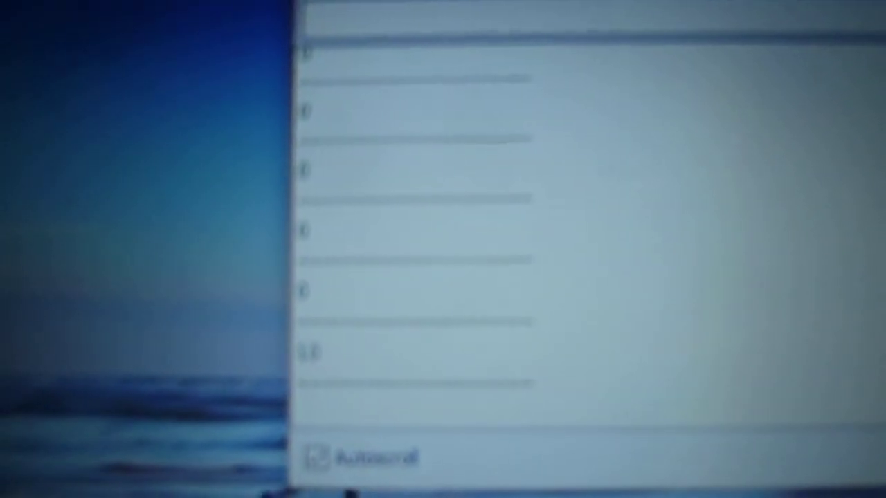
scroll("down", 3)
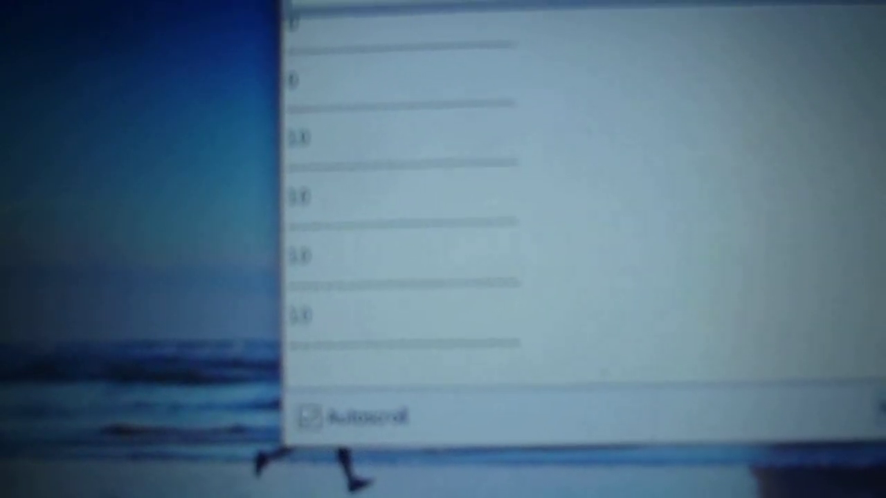